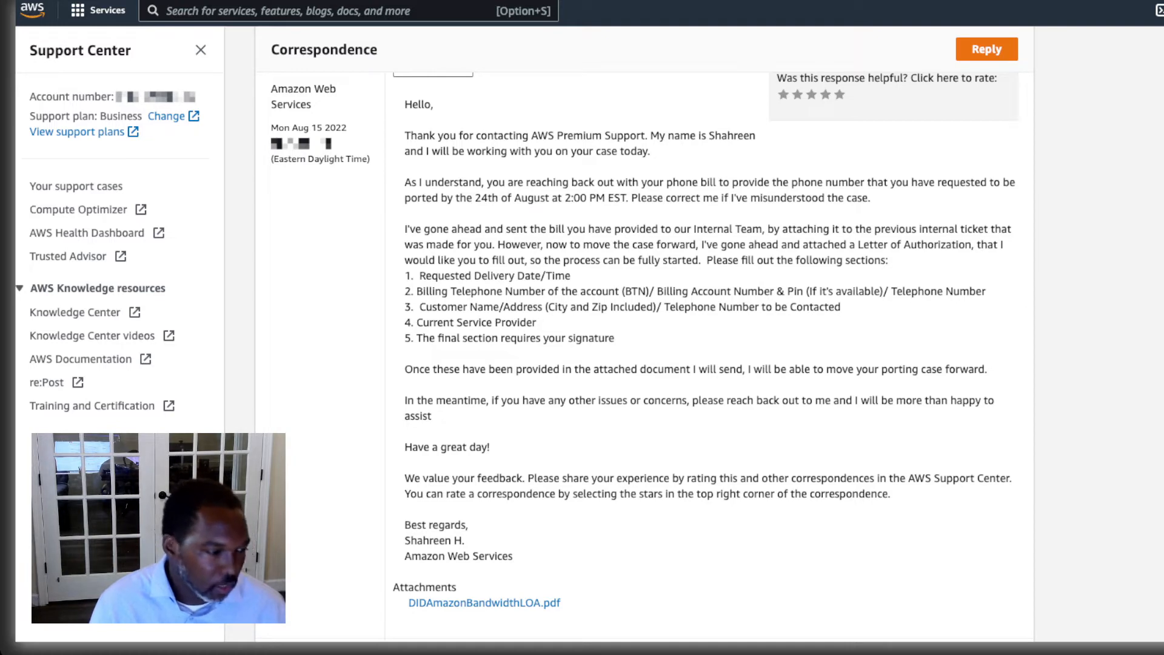
Step: Download the attached DIDAmazonBandwidthLOA.pdf Letter of Agency from the support case reply
click(483, 603)
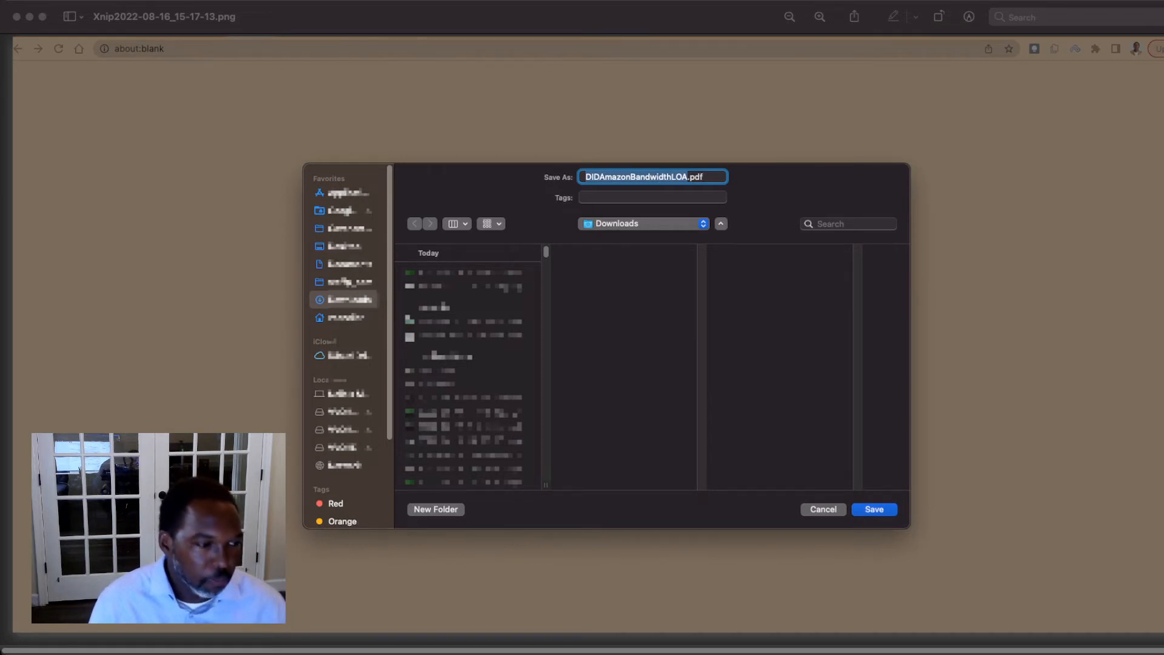
click(874, 507)
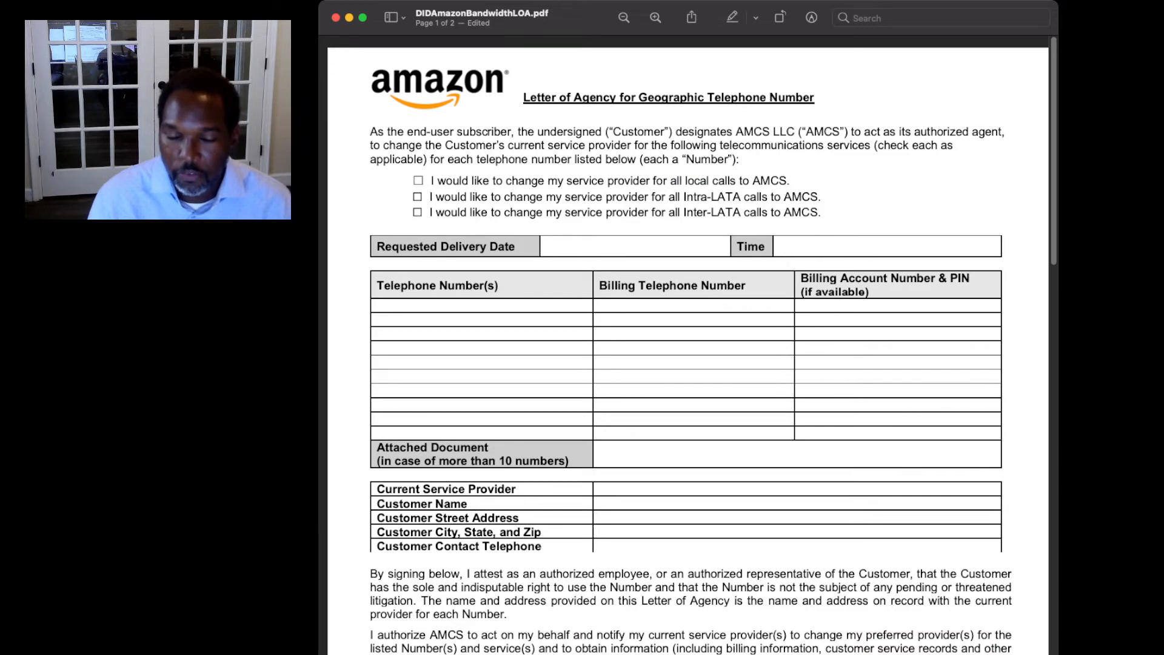
scroll(down, 3)
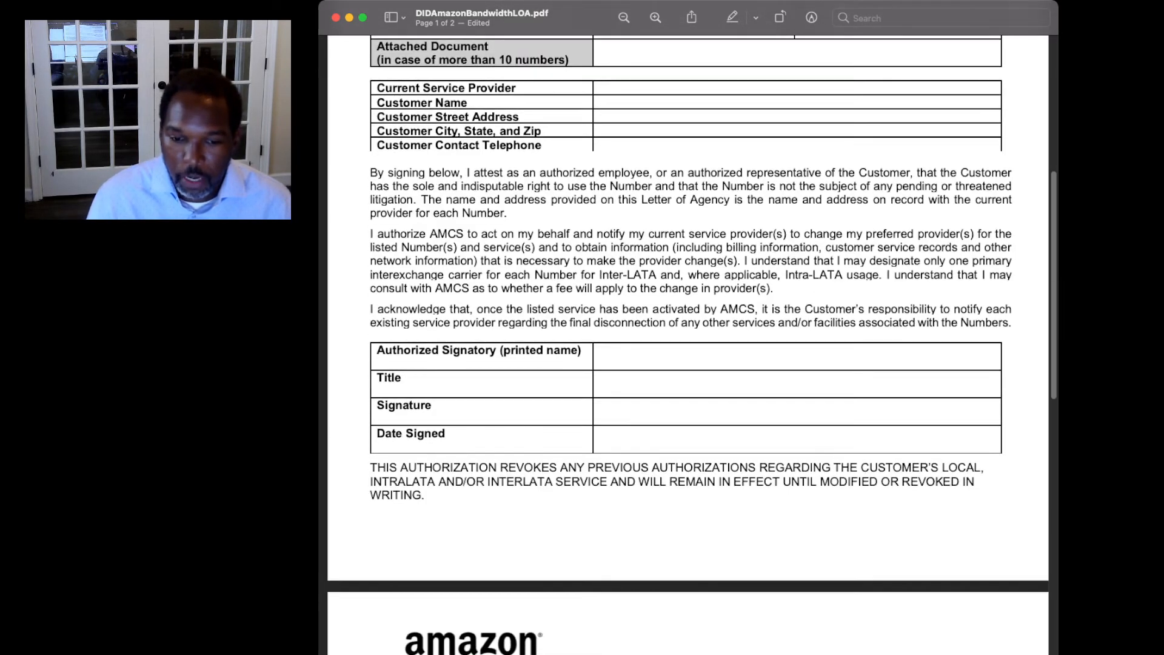
scroll(down, 3)
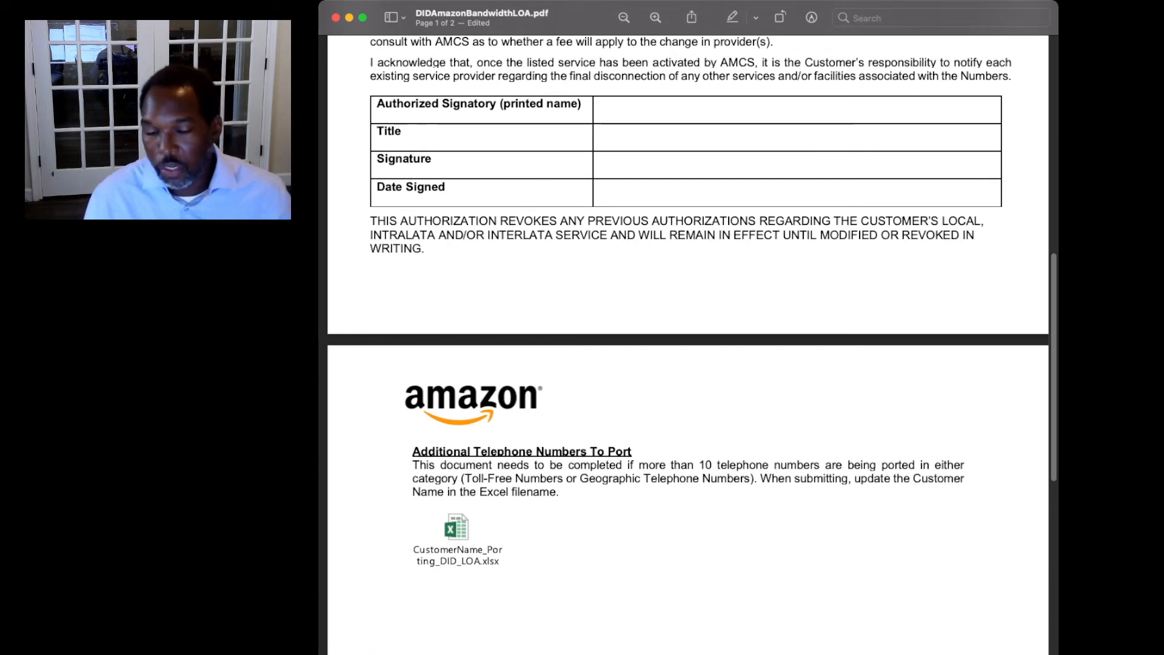
scroll(up, 3)
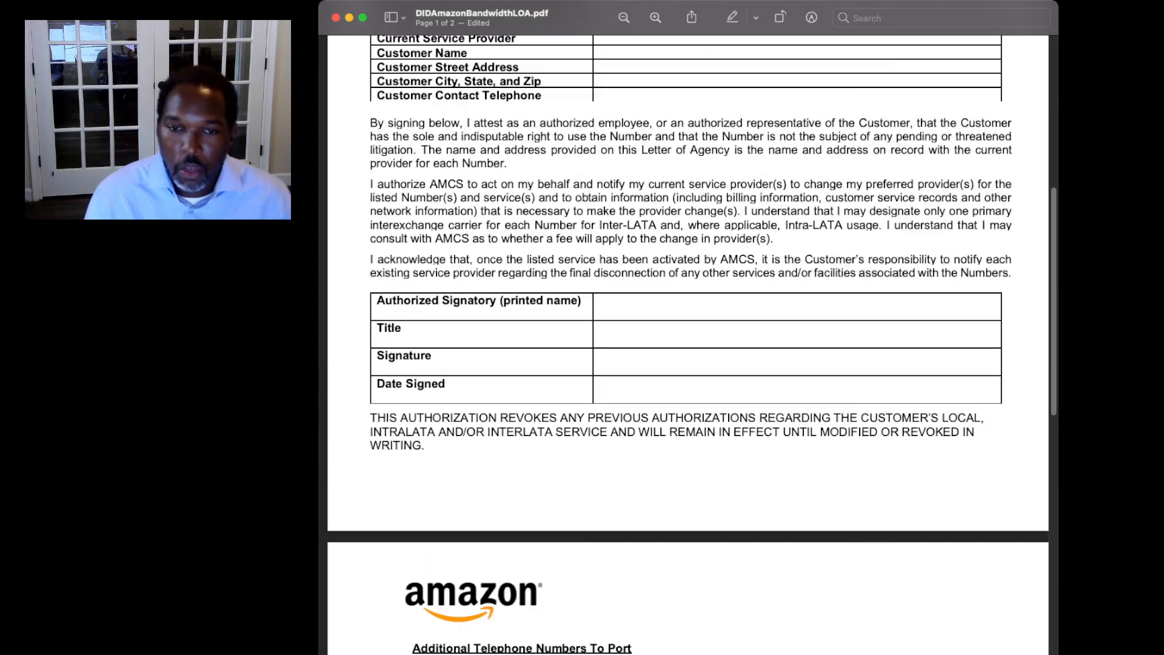
scroll(up, 3)
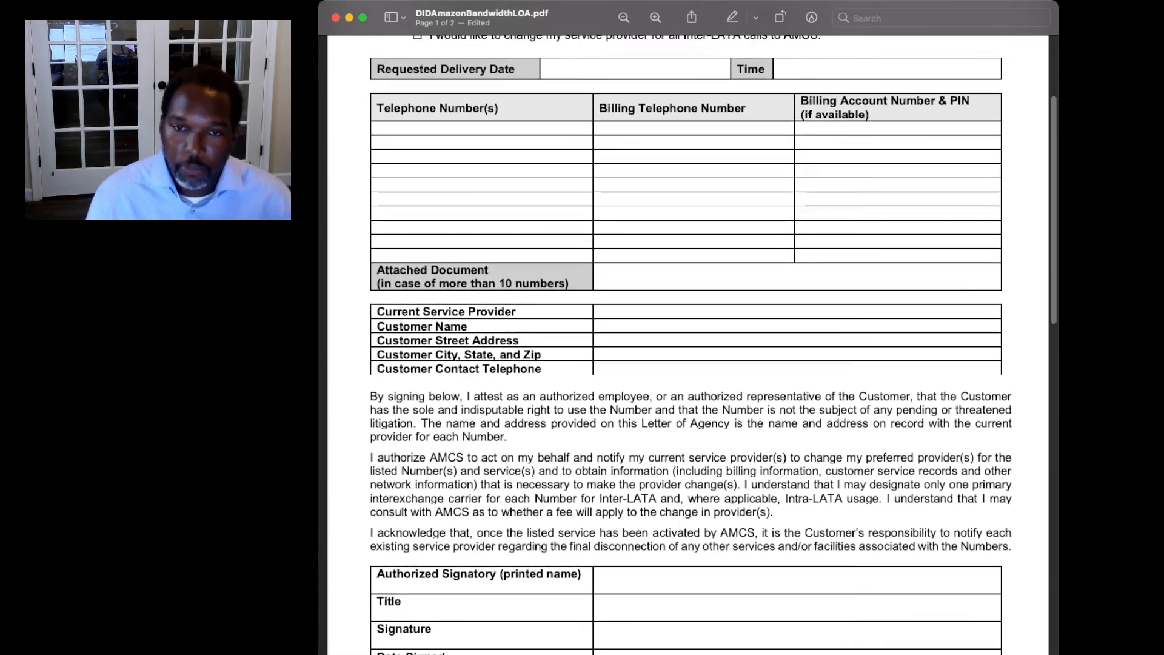
scroll(up, 3)
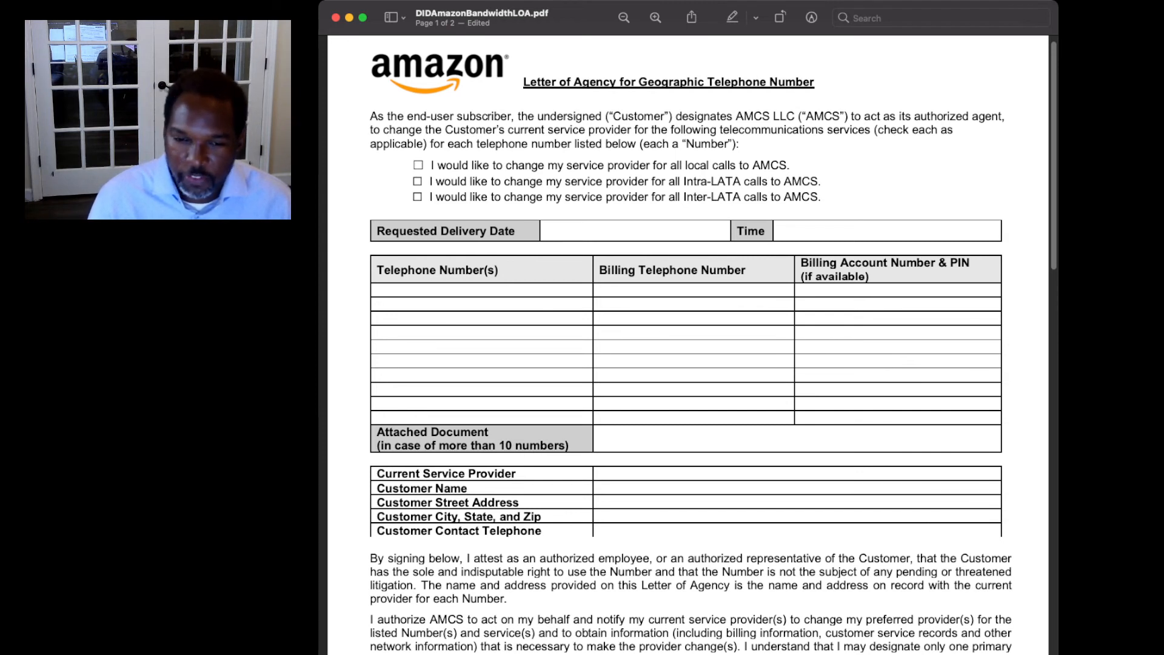
Step: Scroll page one to the Authorized Signatory, Title, Signature and Date Signed fields and revocation clause
scroll(down, 3)
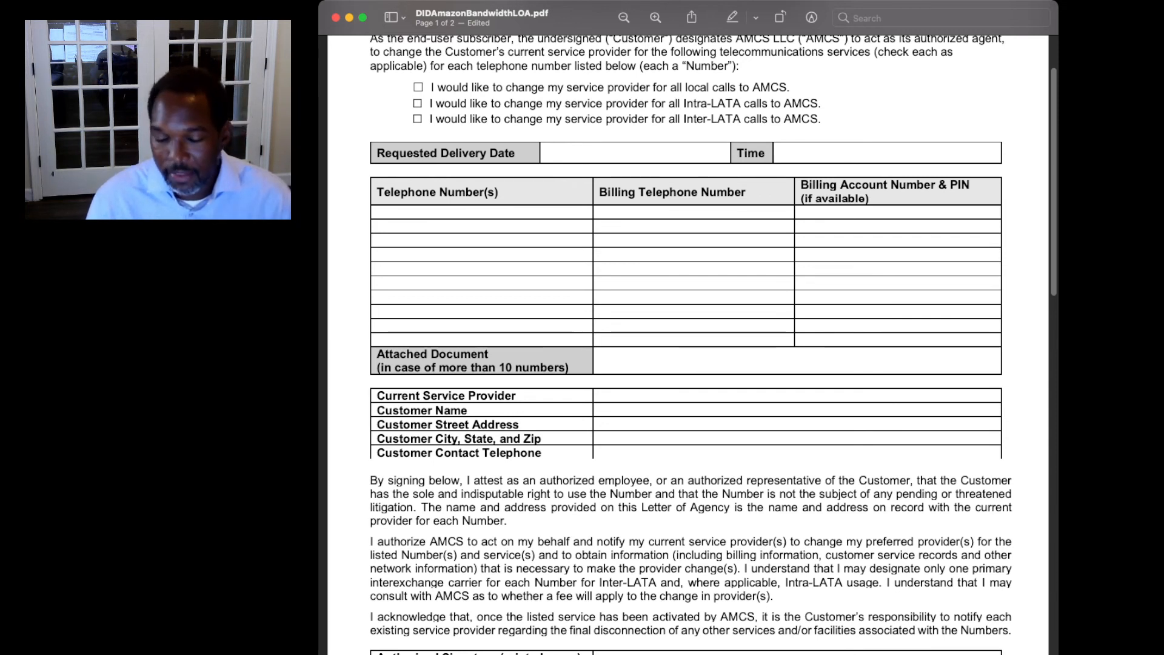
scroll(down, 3)
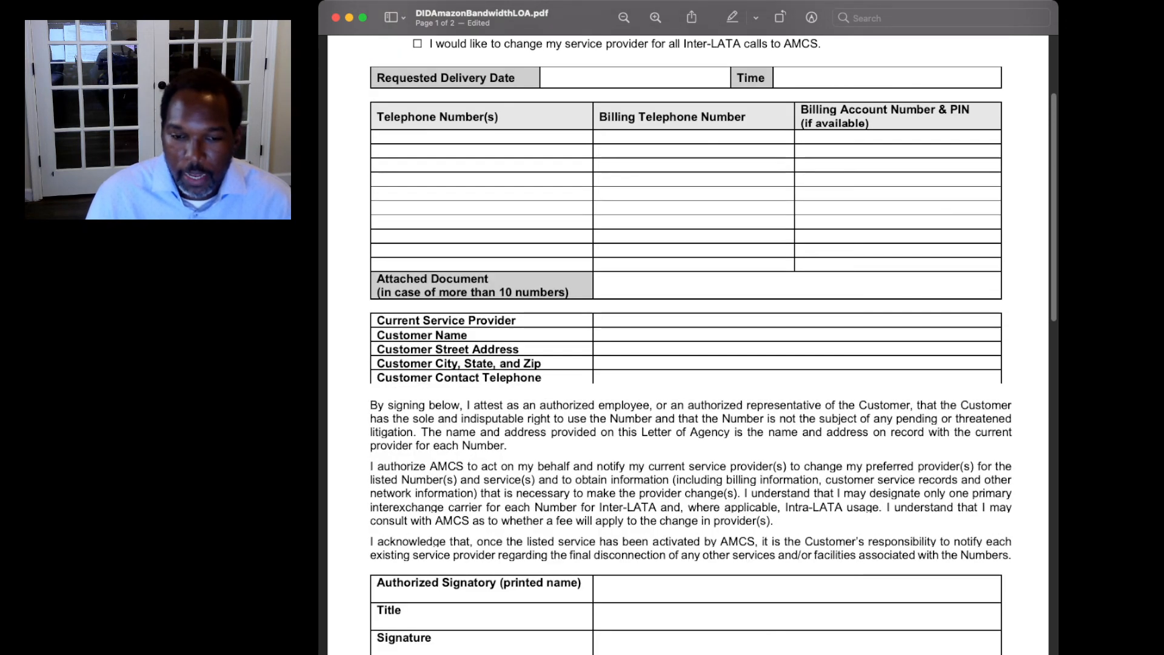
scroll(down, 3)
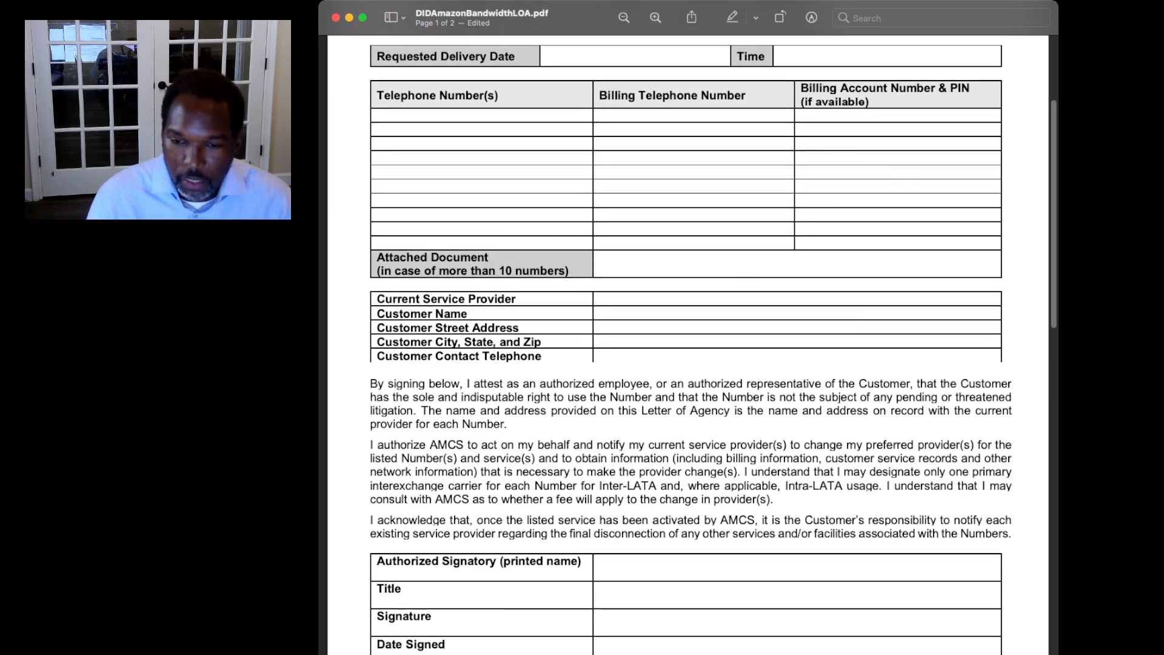
scroll(down, 3)
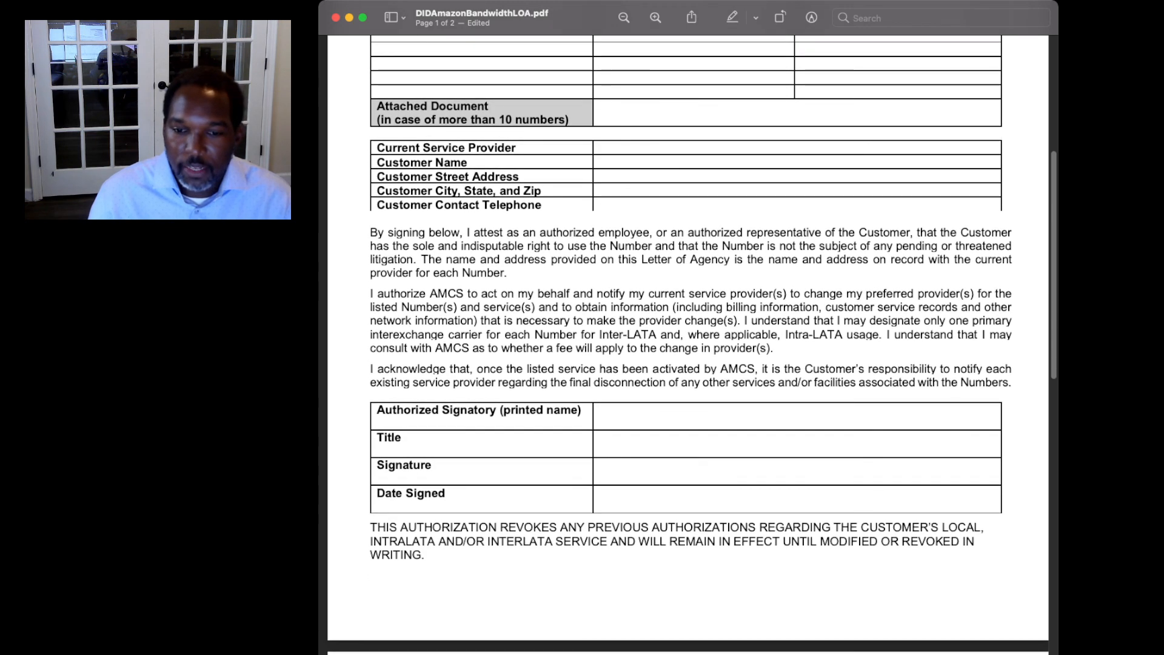
scroll(up, 3)
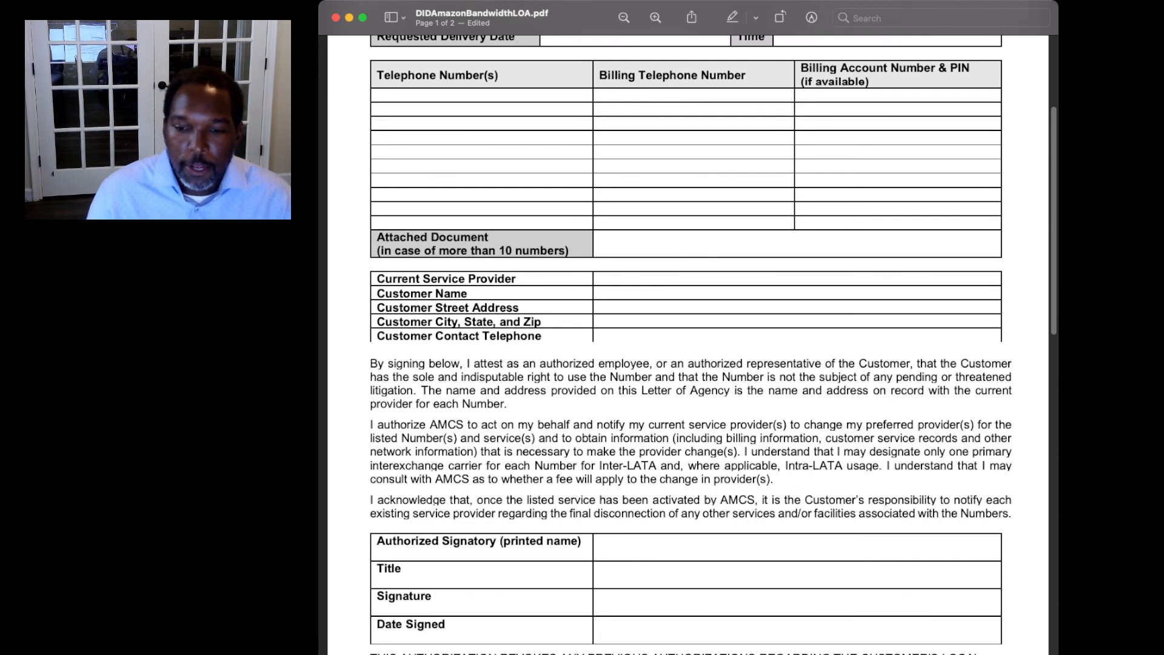
scroll(down, 3)
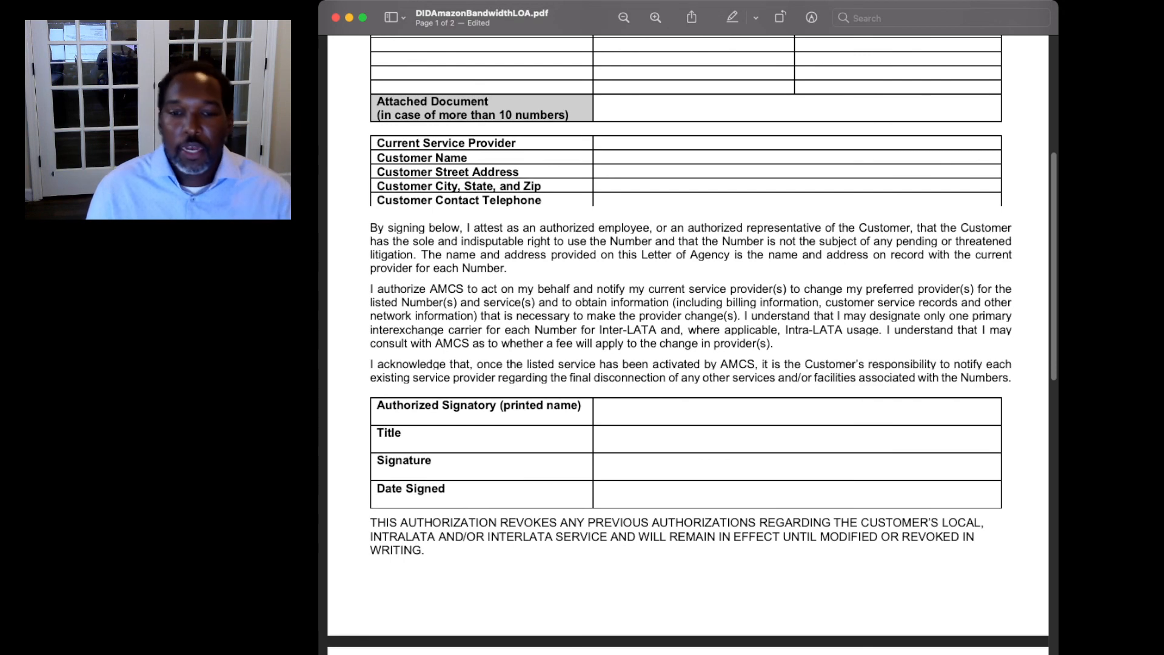
scroll(down, 3)
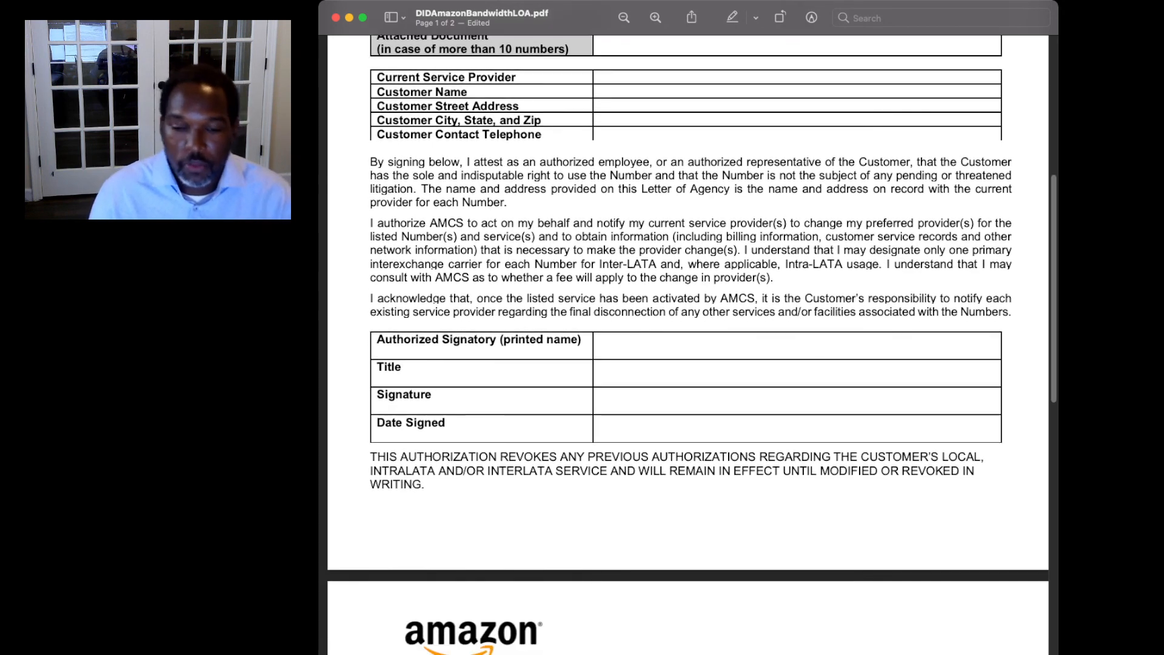